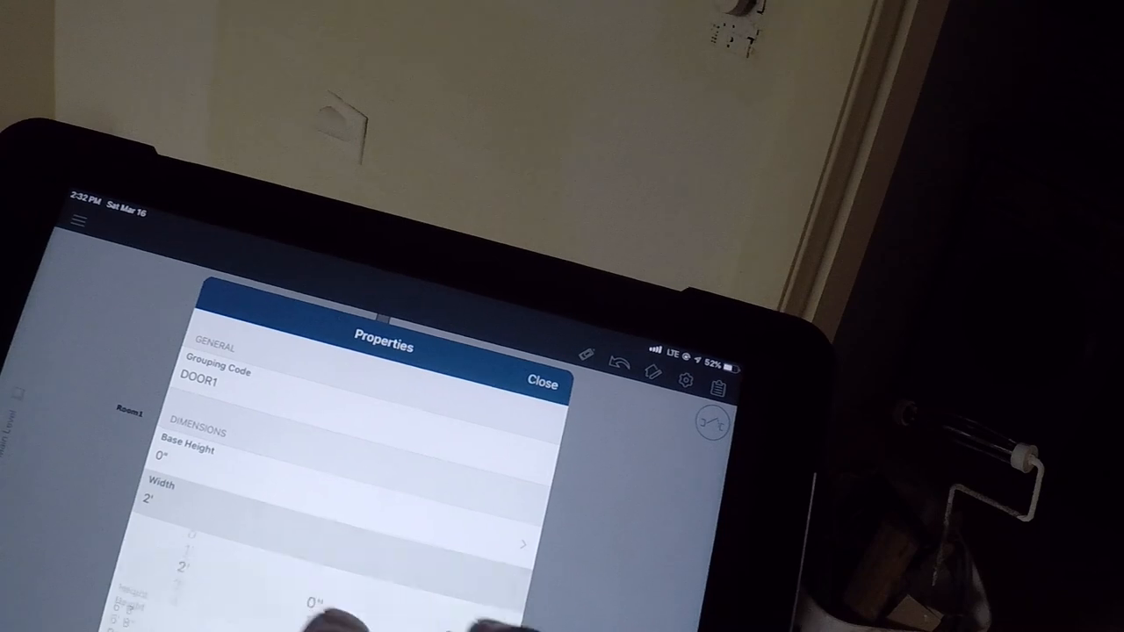
# - Dismiss the door's Properties panel to show the 2' door between Room1 and Room2
pyautogui.click(543, 382)
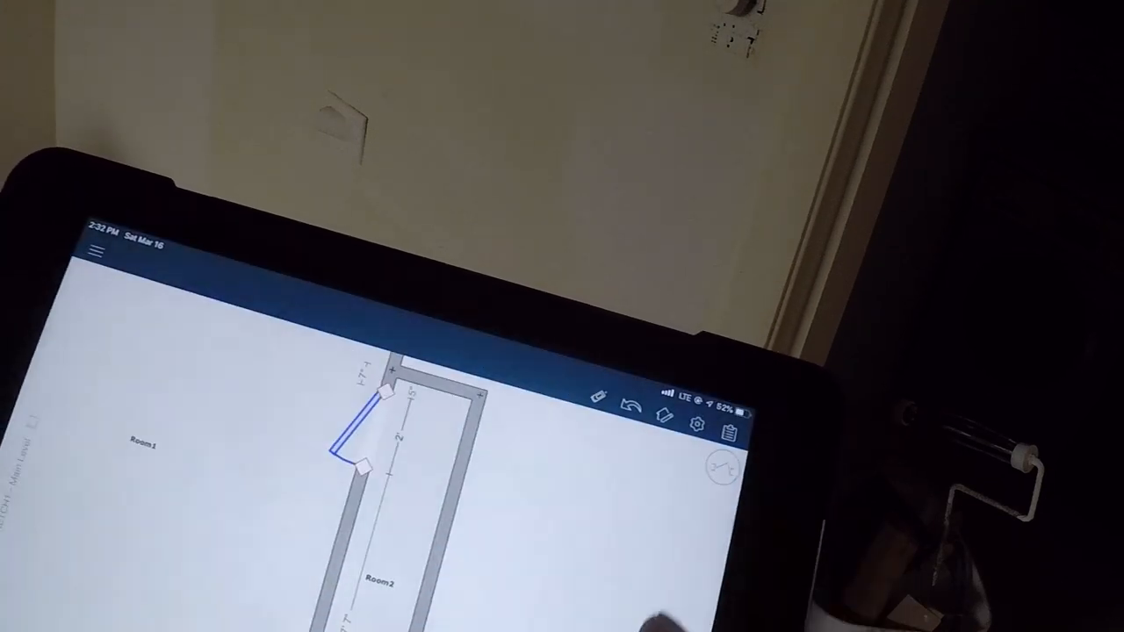